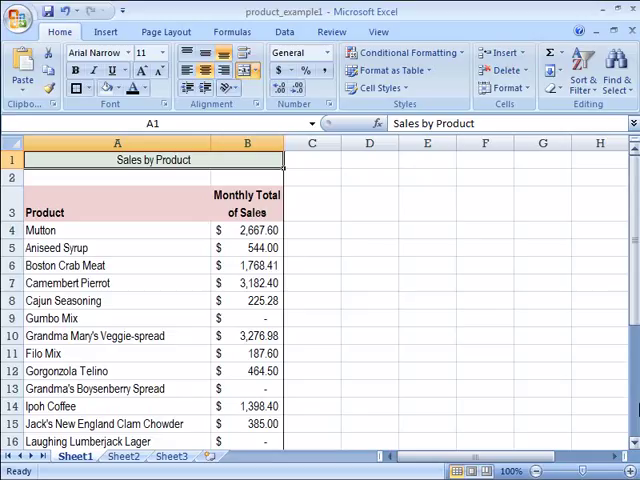
mouse_move(520, 333)
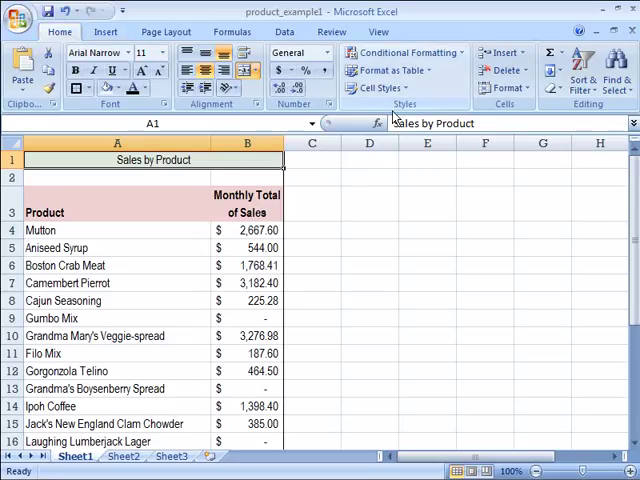
mouse_move(415, 53)
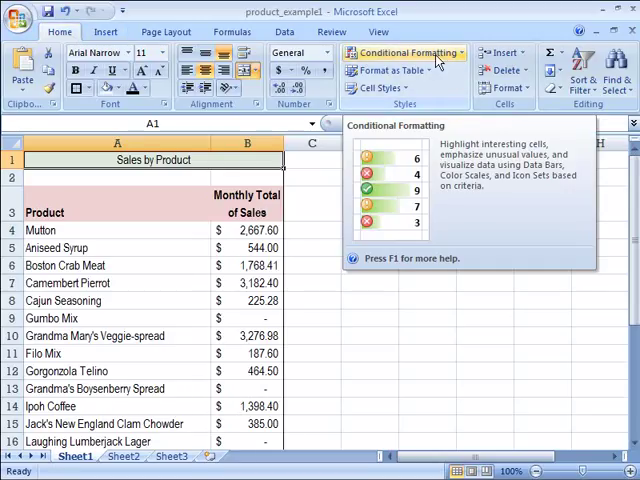
- Open the Conditional Formatting menu over the sales totals, then dismiss it without applying anything
click(412, 53)
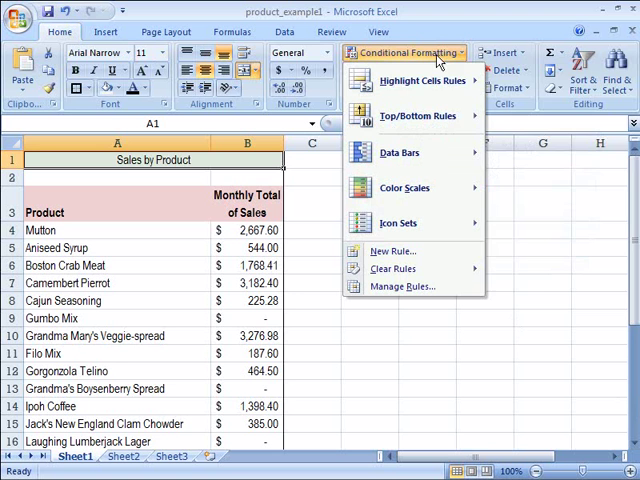
mouse_move(413, 116)
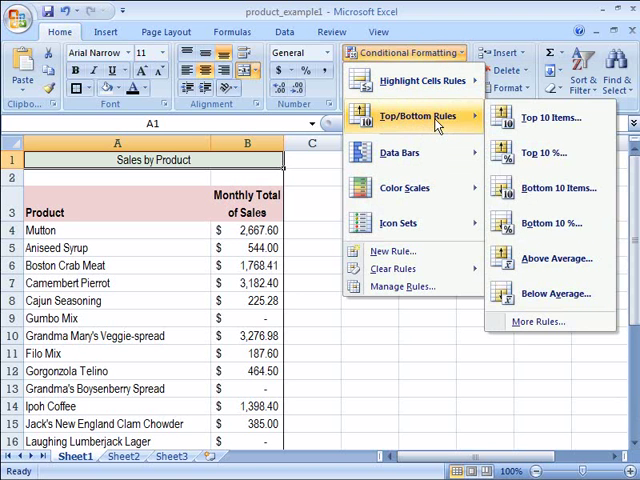
mouse_move(402, 187)
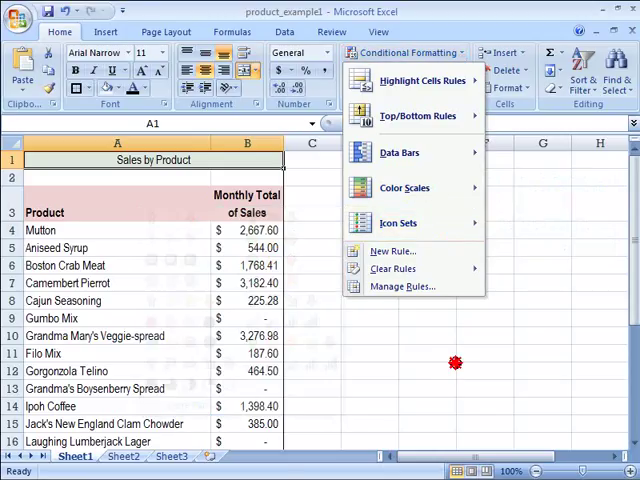
click(519, 348)
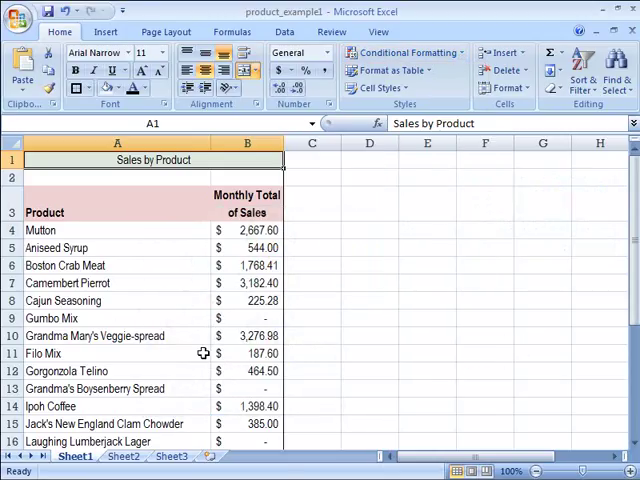
mouse_move(387, 249)
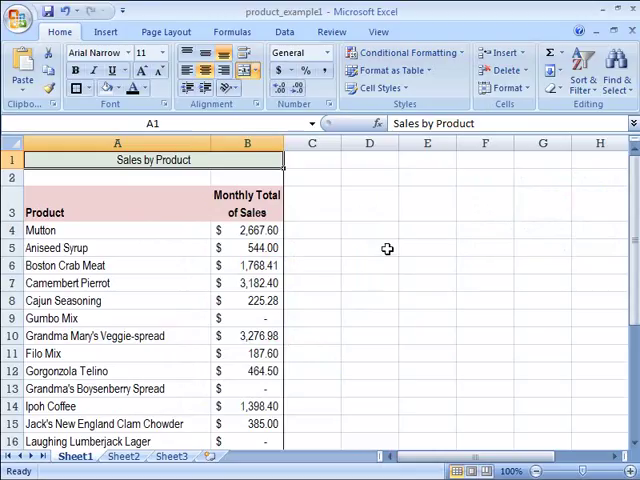
mouse_move(344, 247)
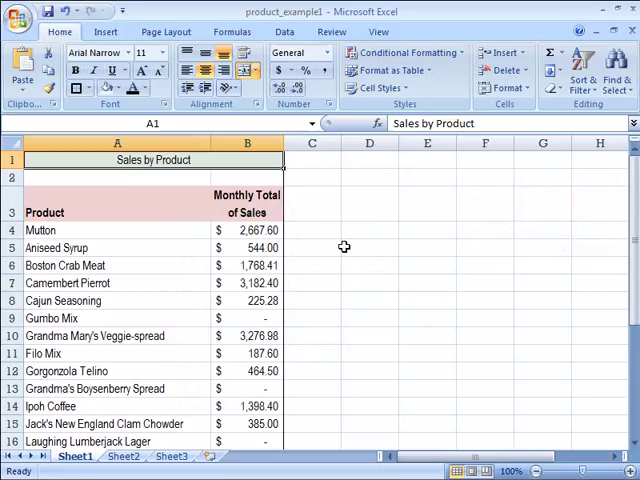
mouse_move(253, 230)
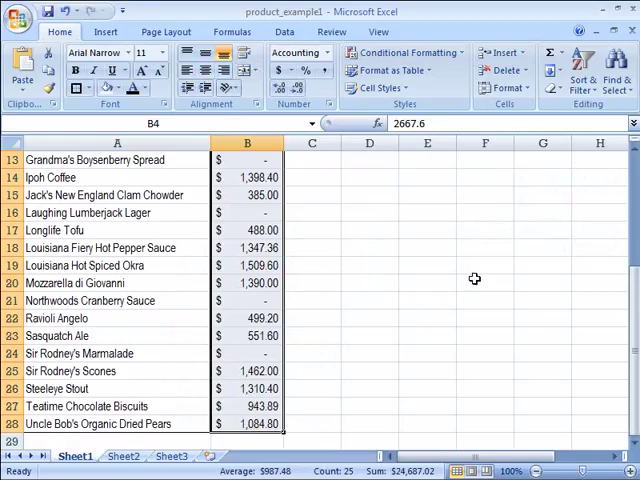
mouse_move(485, 267)
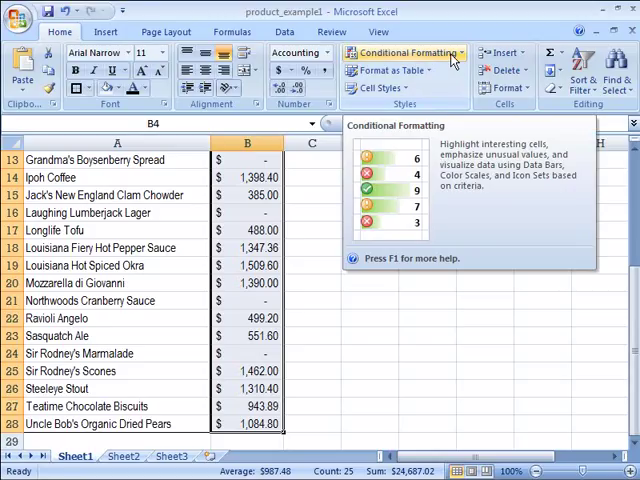
- Apply the purple Data Bars style to the selected monthly sales totals
click(406, 52)
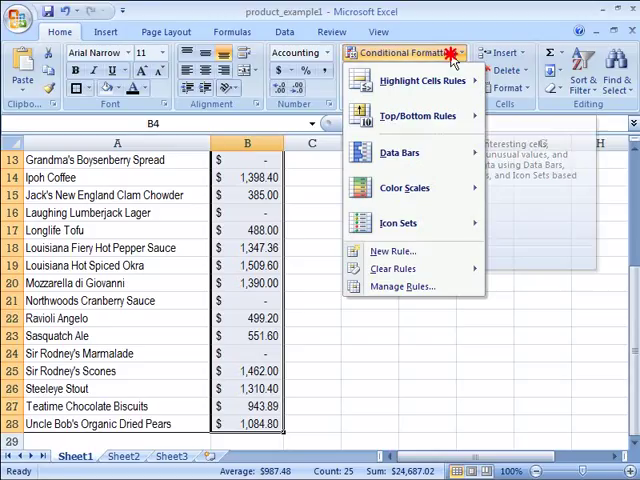
mouse_move(400, 152)
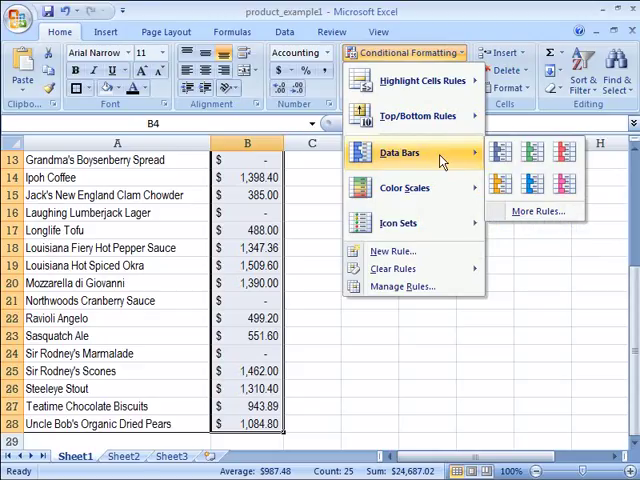
click(563, 152)
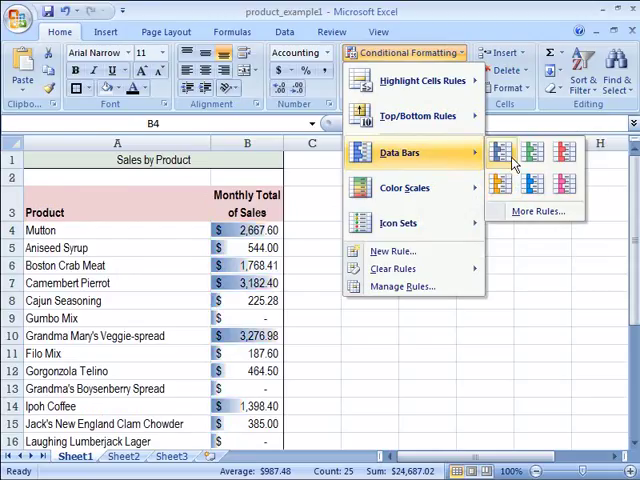
mouse_move(530, 154)
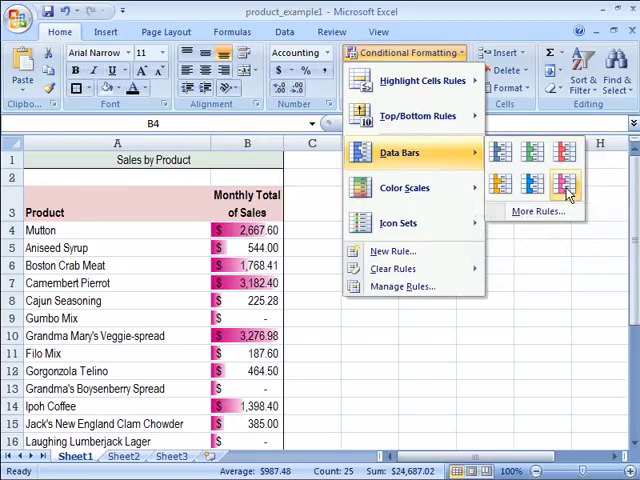
click(561, 185)
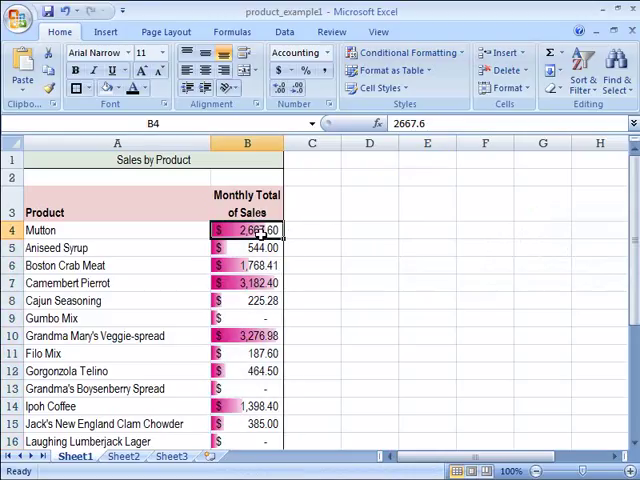
mouse_move(248, 353)
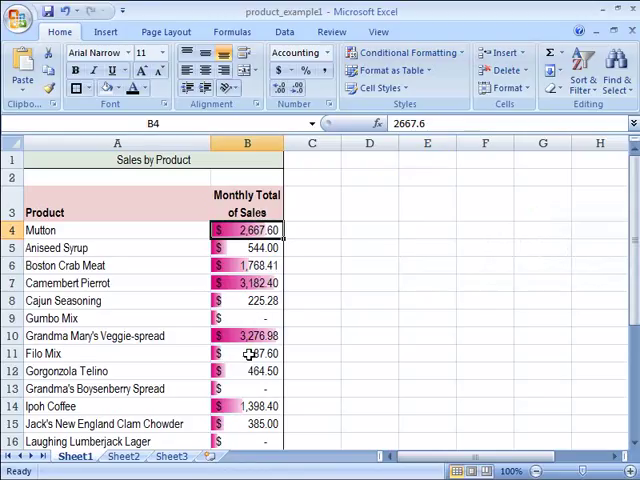
mouse_move(272, 351)
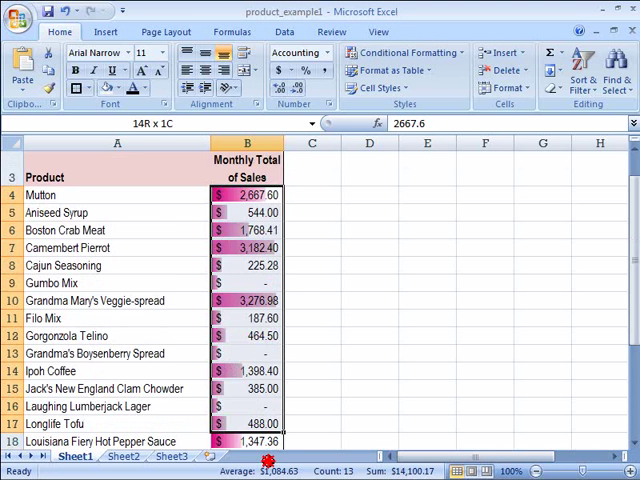
scroll(down, 3)
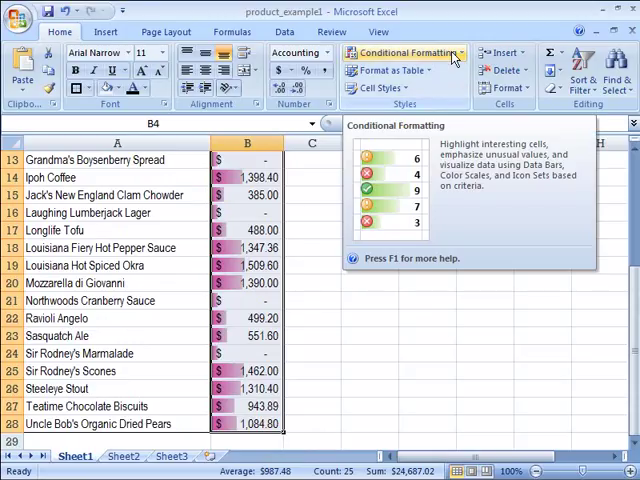
- Open the Conditional Formatting menu to reach Highlight Cells Rules
click(413, 53)
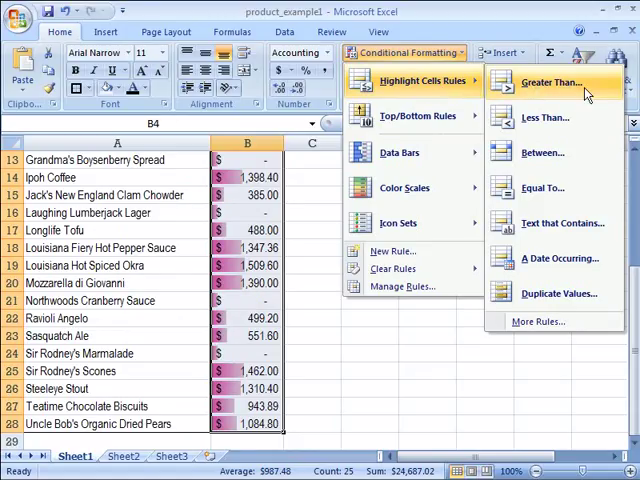
mouse_move(555, 119)
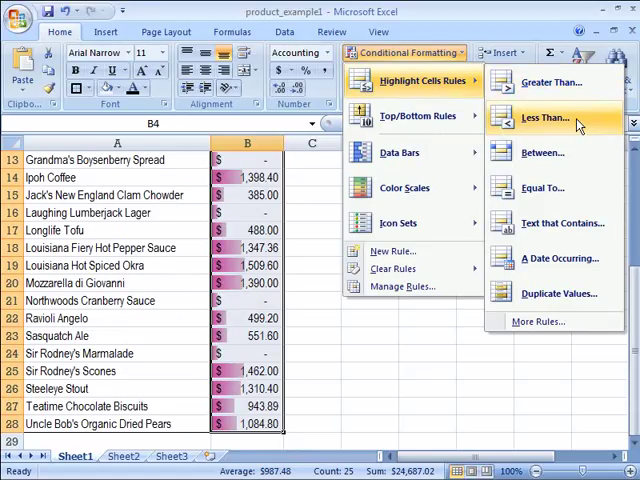
mouse_move(546, 188)
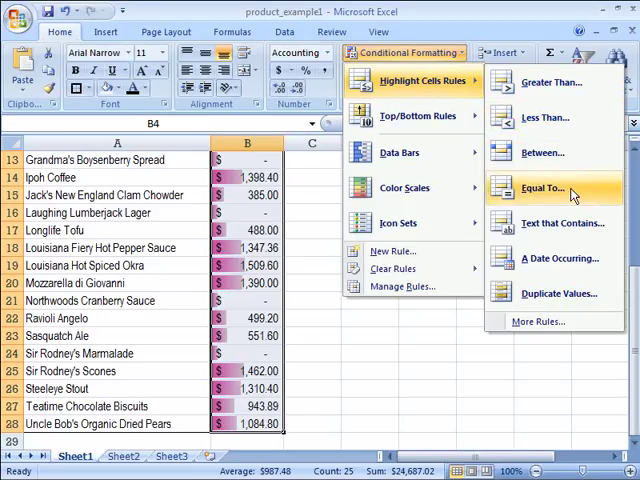
mouse_move(560, 222)
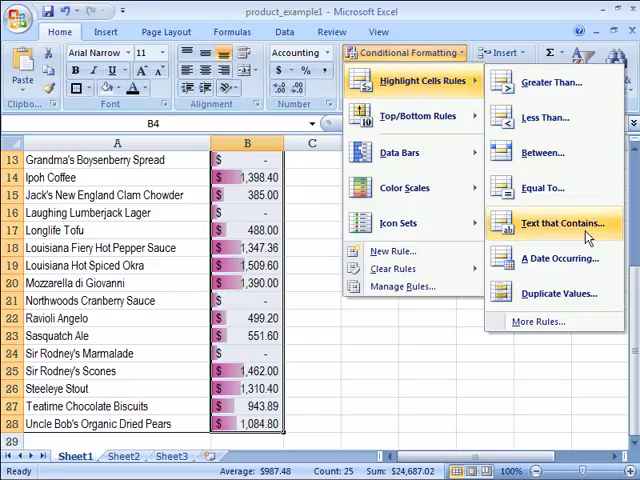
mouse_move(560, 293)
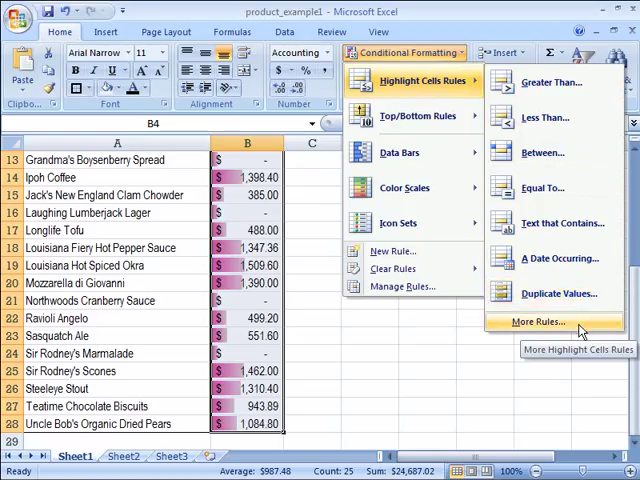
mouse_move(555, 117)
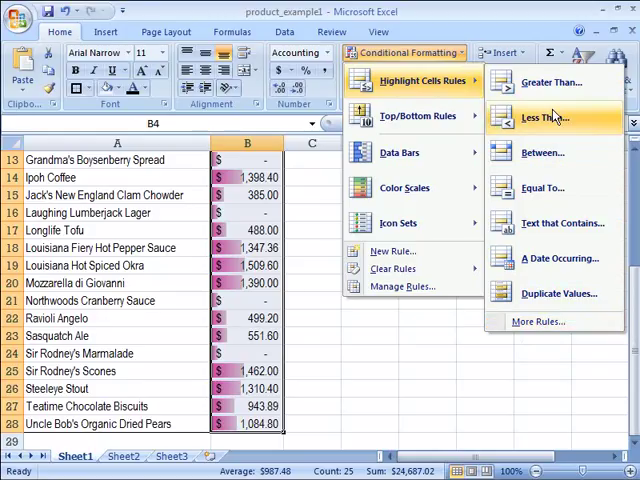
mouse_move(564, 85)
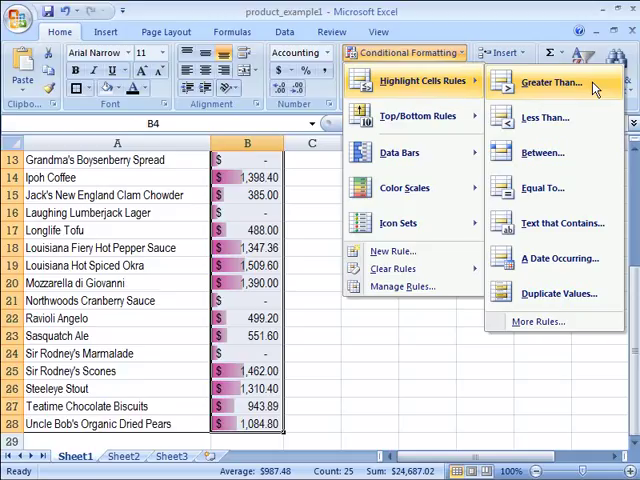
- Add a Greater Than 1000 rule with Green Fill and Dark Green Text
click(547, 86)
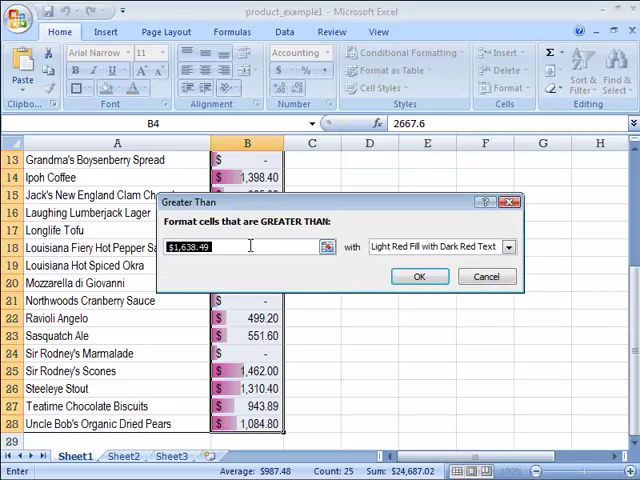
text(1000)
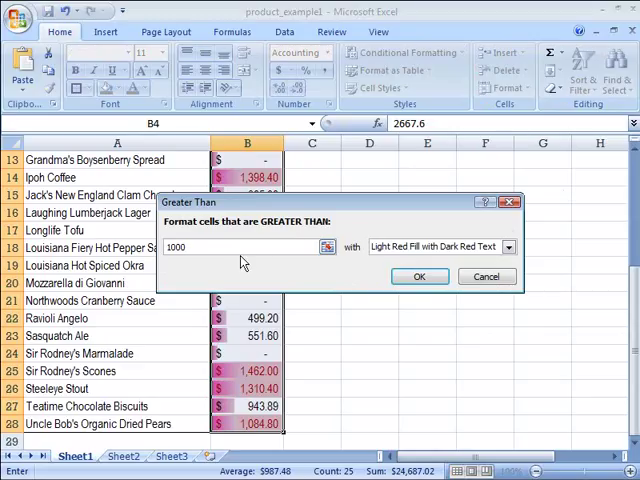
click(507, 247)
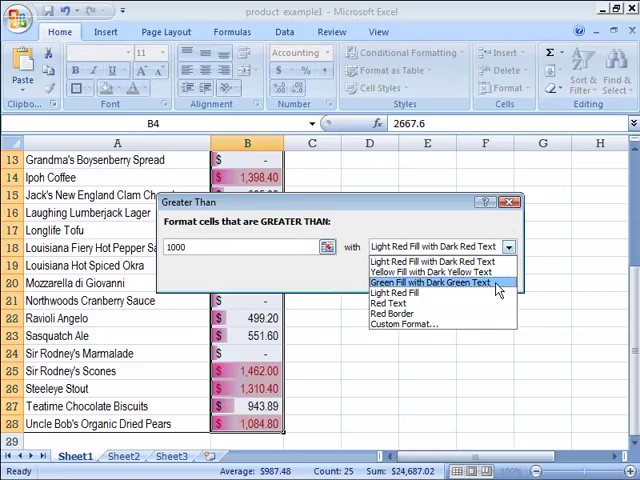
mouse_move(500, 288)
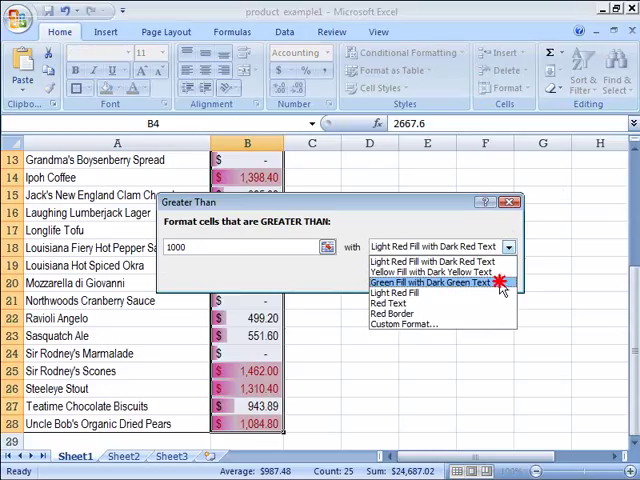
click(439, 282)
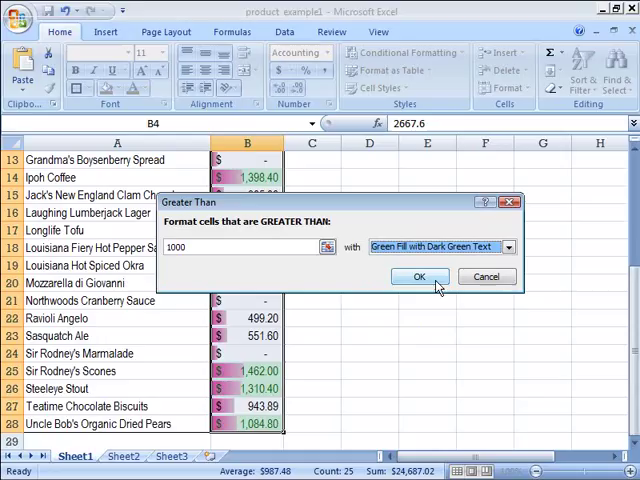
click(419, 277)
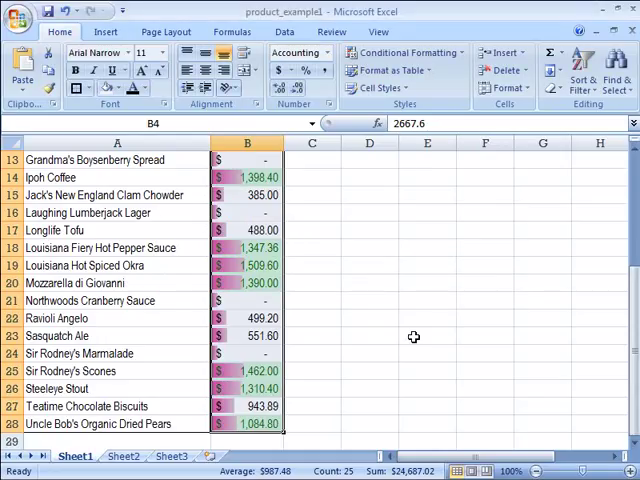
click(247, 247)
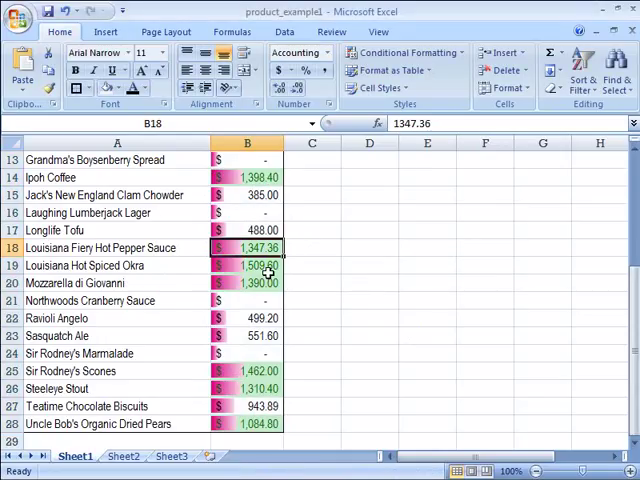
click(247, 282)
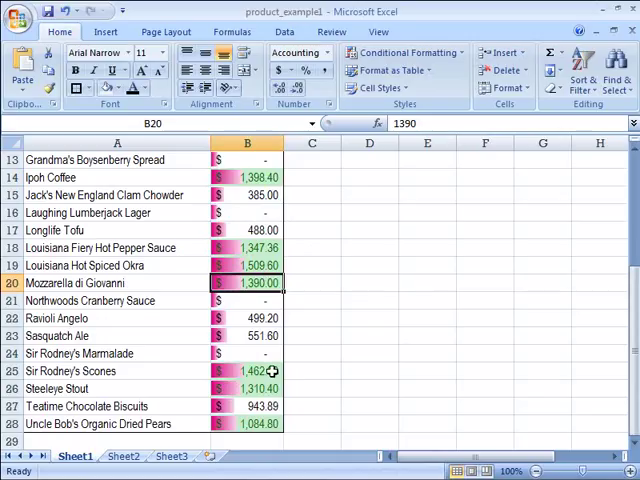
click(249, 423)
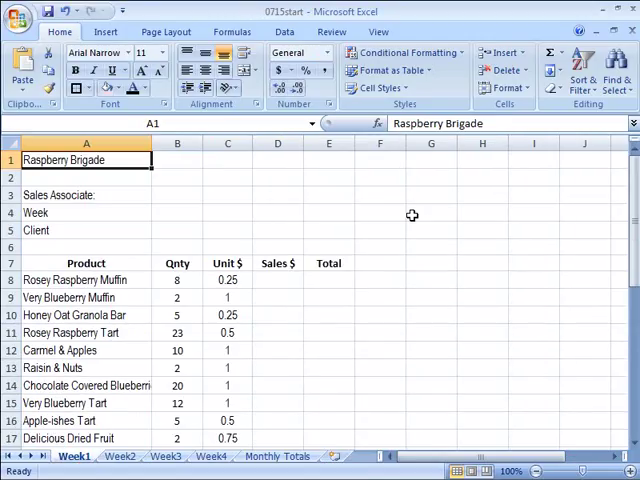
mouse_move(414, 212)
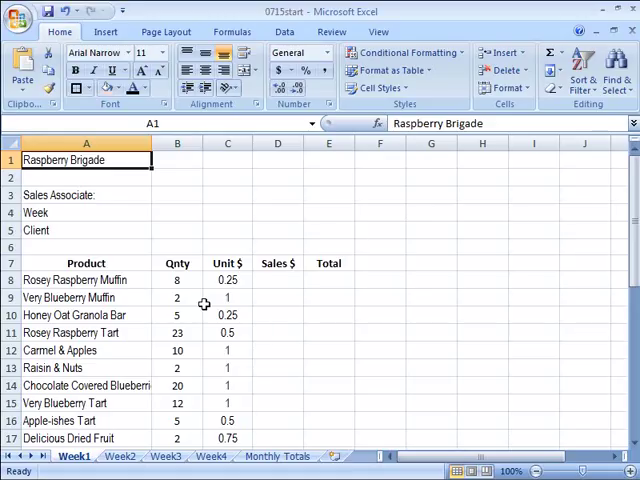
mouse_move(182, 279)
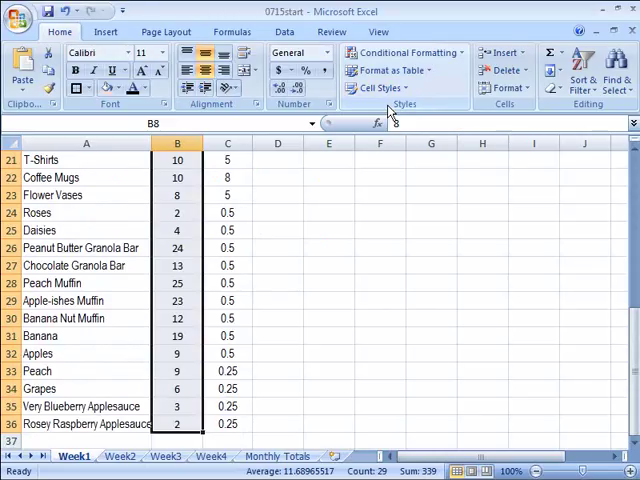
mouse_move(407, 52)
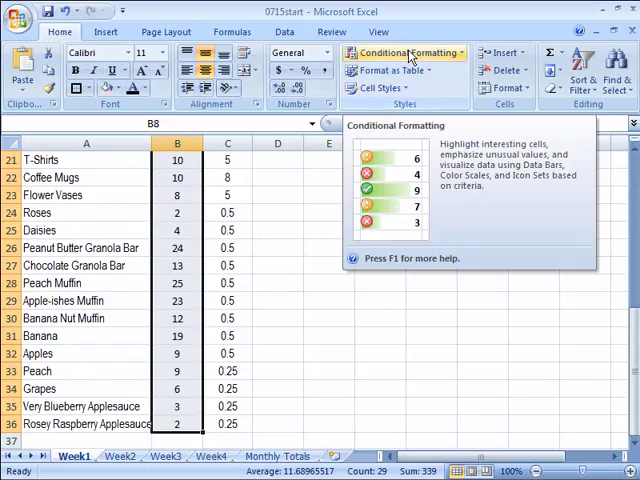
- Open the Greater Than highlight rule dialog for the Qnty column
click(412, 52)
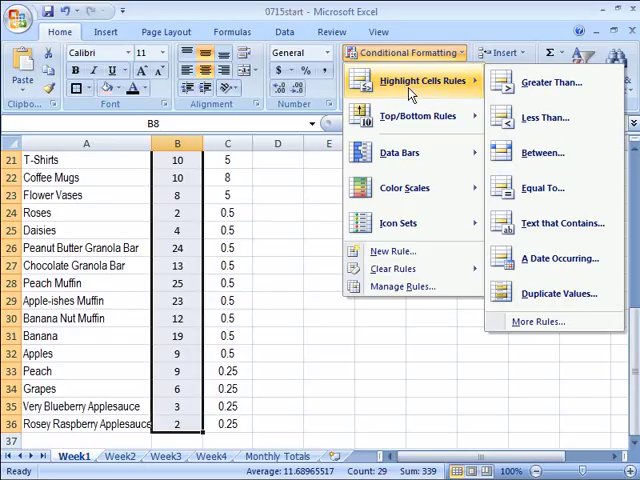
mouse_move(458, 92)
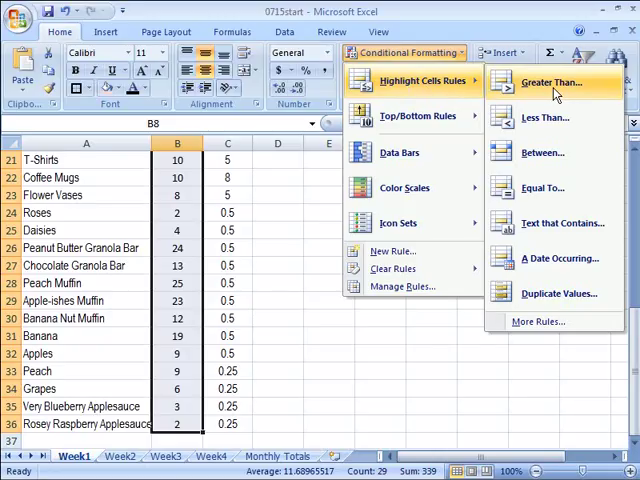
click(552, 81)
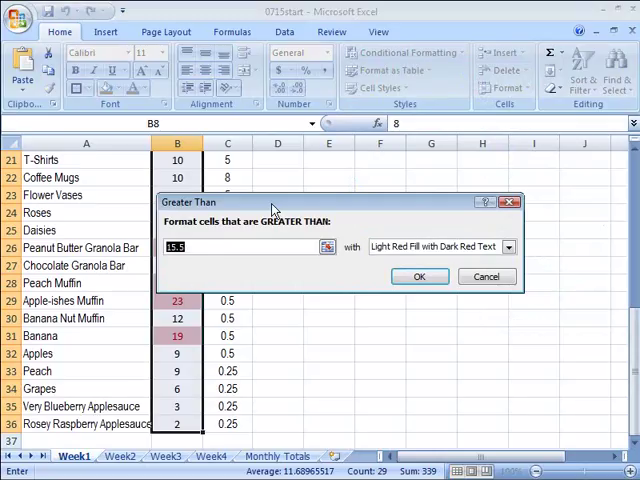
- Enter 10, choose Yellow Fill with Dark Yellow Text, and confirm the rule
text(1)
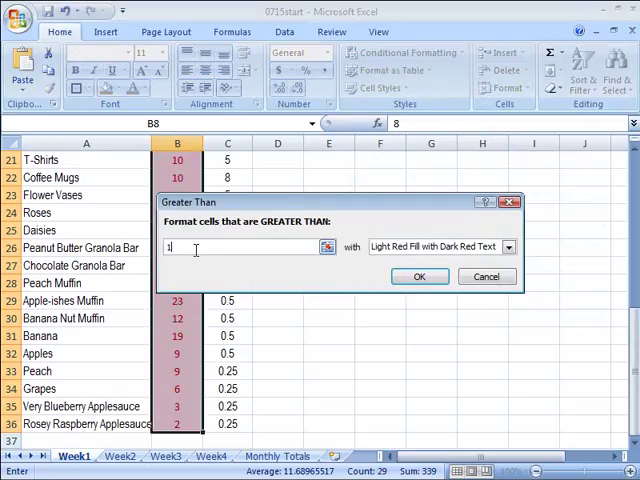
text(0)
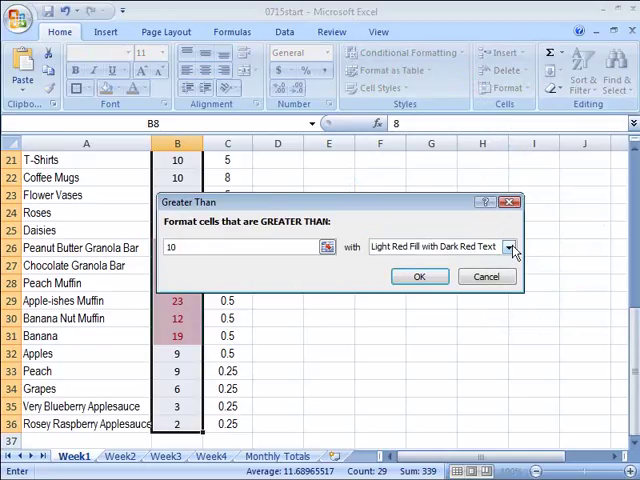
click(508, 246)
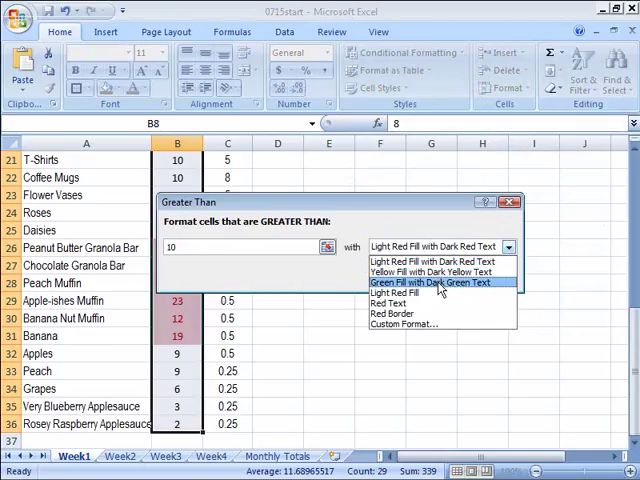
click(435, 272)
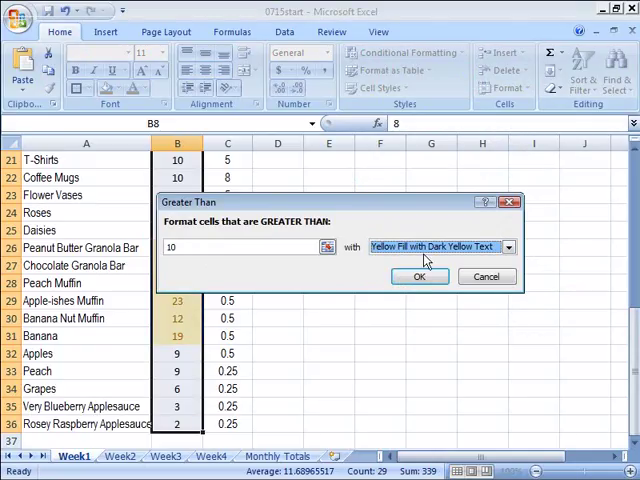
mouse_move(489, 261)
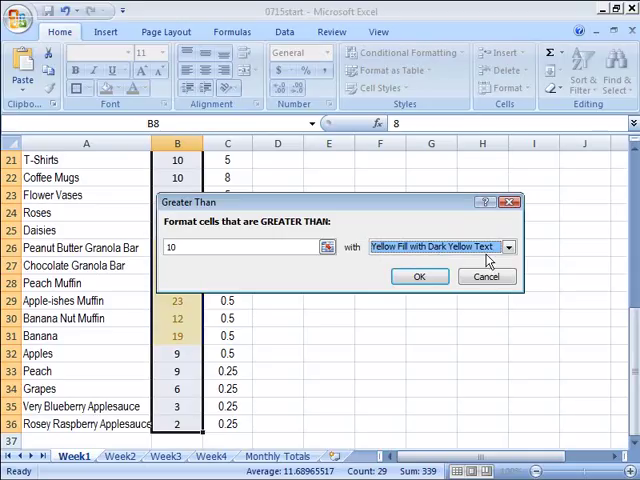
click(419, 276)
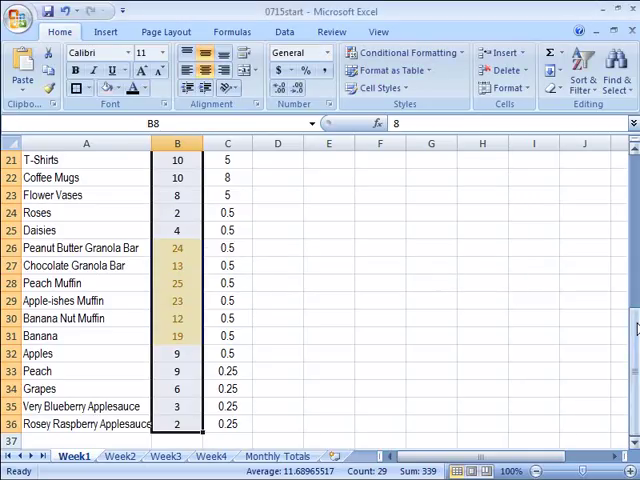
scroll(up, 3)
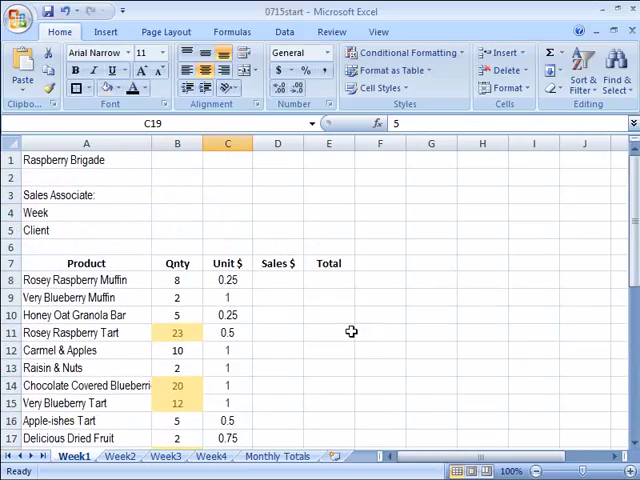
mouse_move(356, 312)
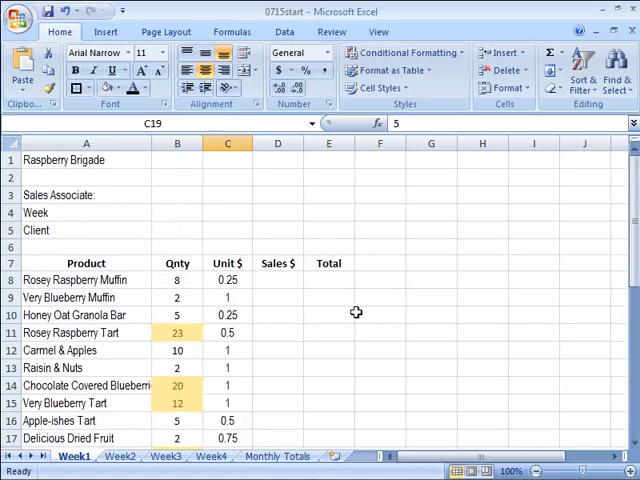